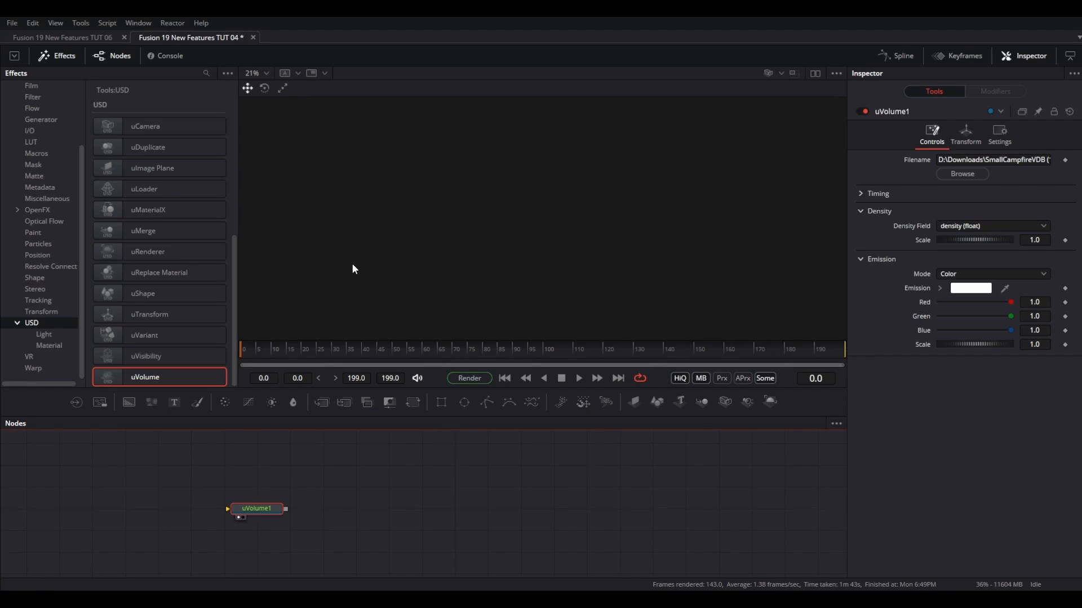
View the campfire VDB volume in the viewer and play its smoke animation briefly.
double_click(257, 508)
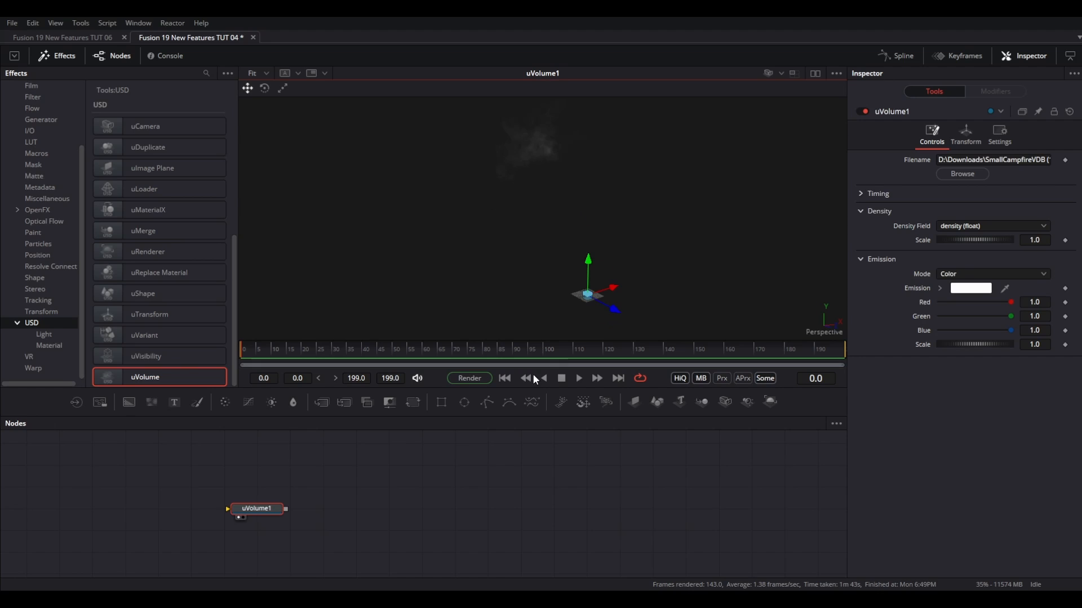
click(578, 379)
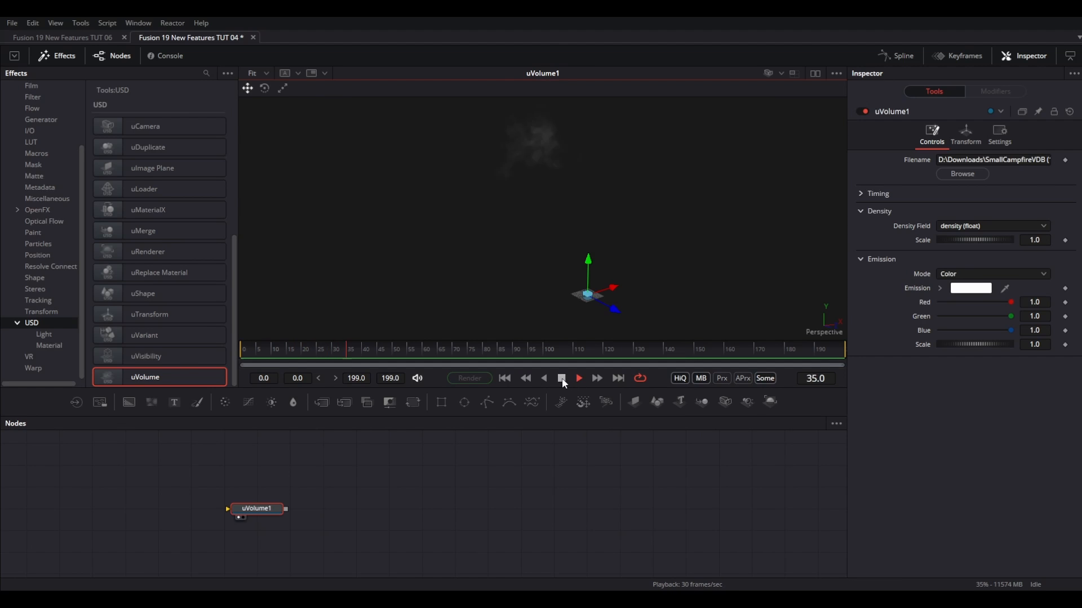
click(561, 379)
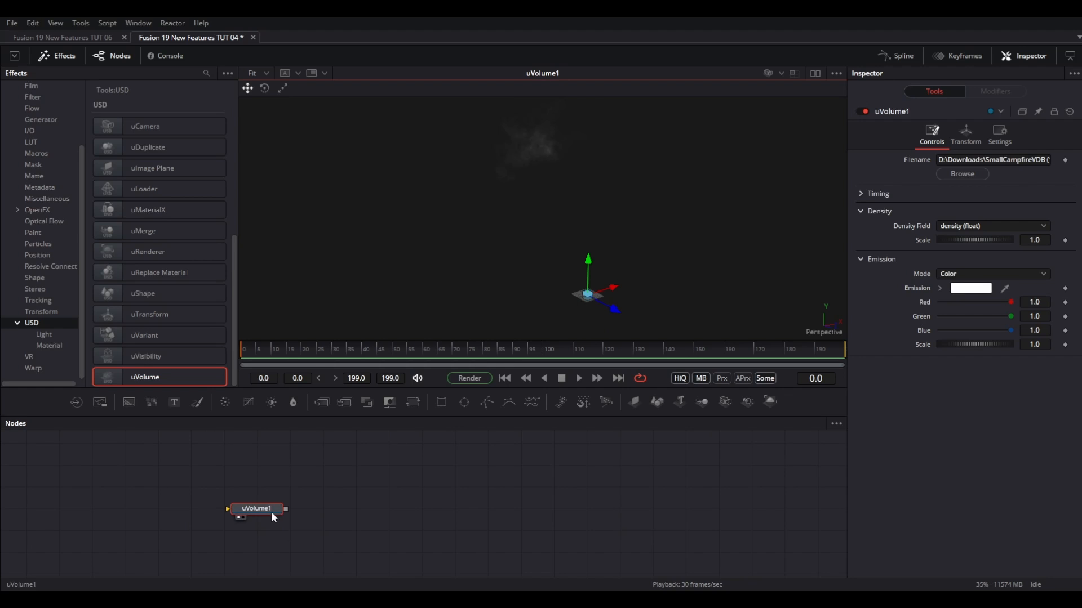
mouse_move(149, 315)
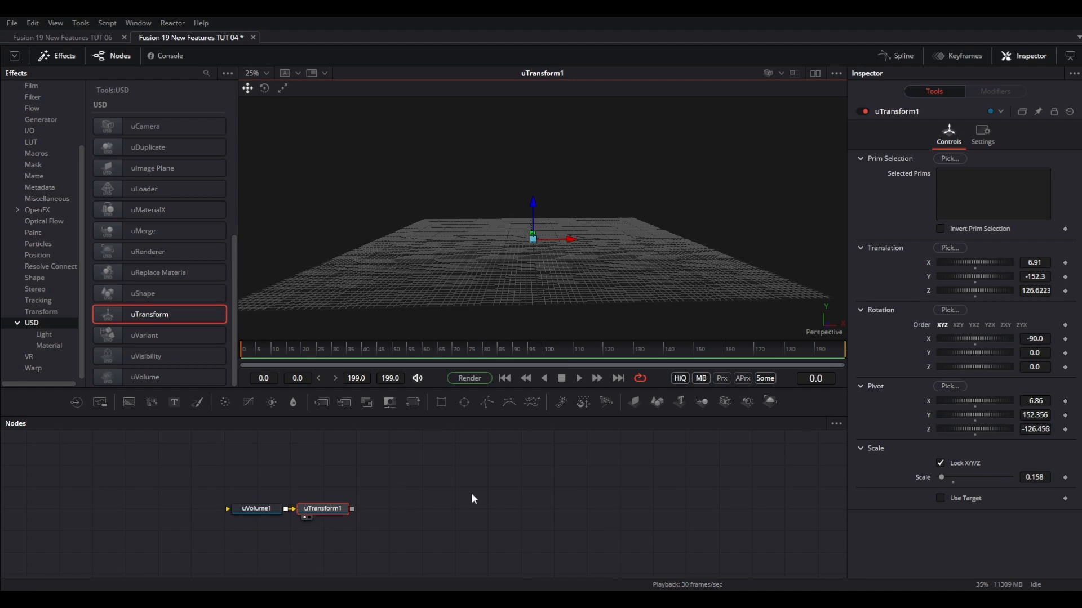
Set uVolume1's Emission Mode to Blackbody with Temperature 4000 so the fire glows orange.
click(256, 508)
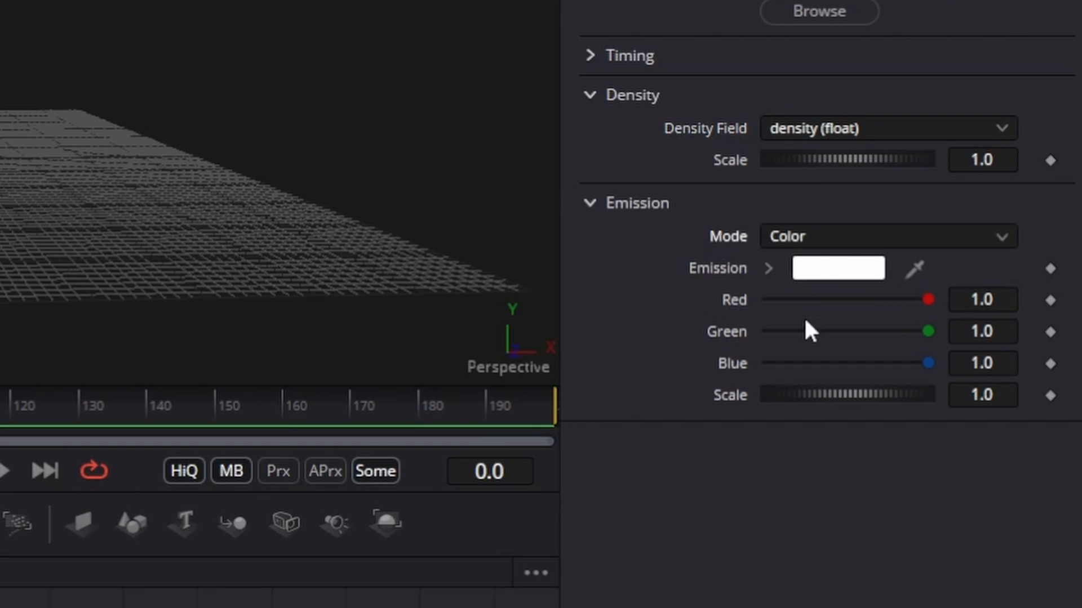
click(888, 236)
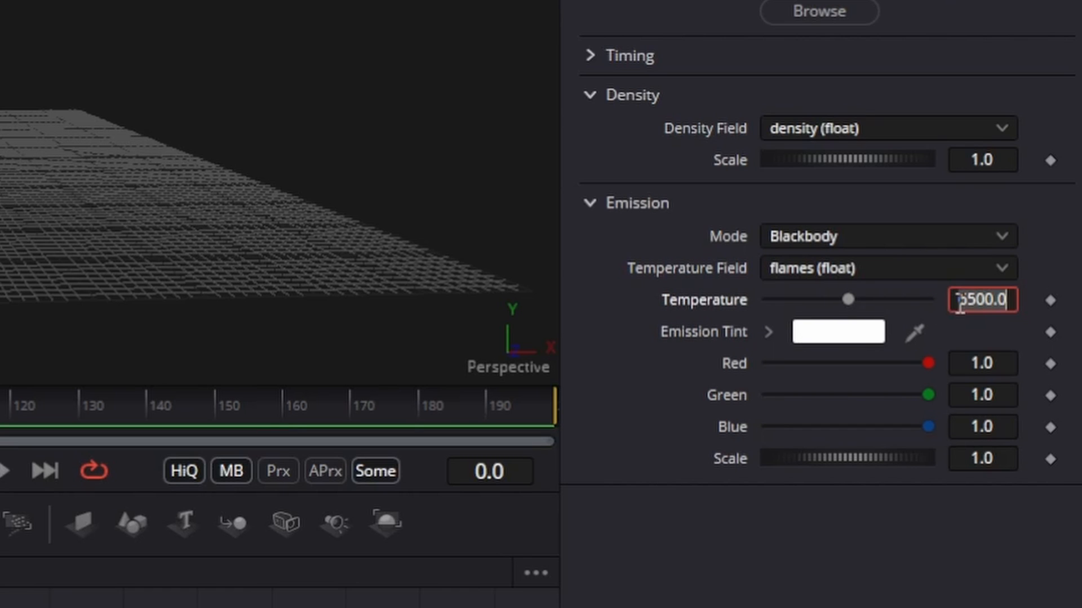
text(4000)
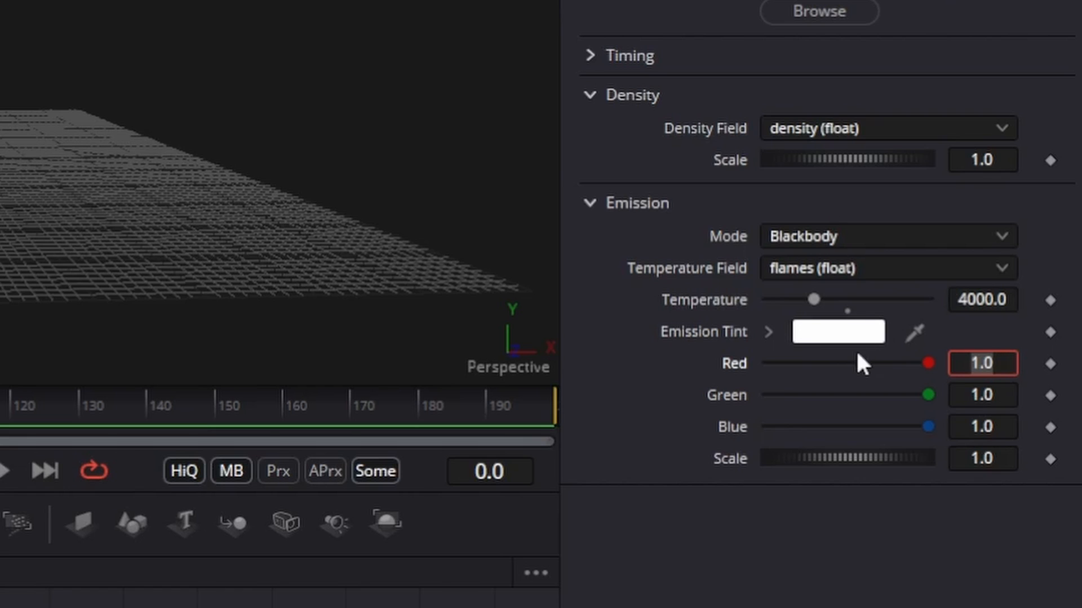
drag(928, 364, 926, 364)
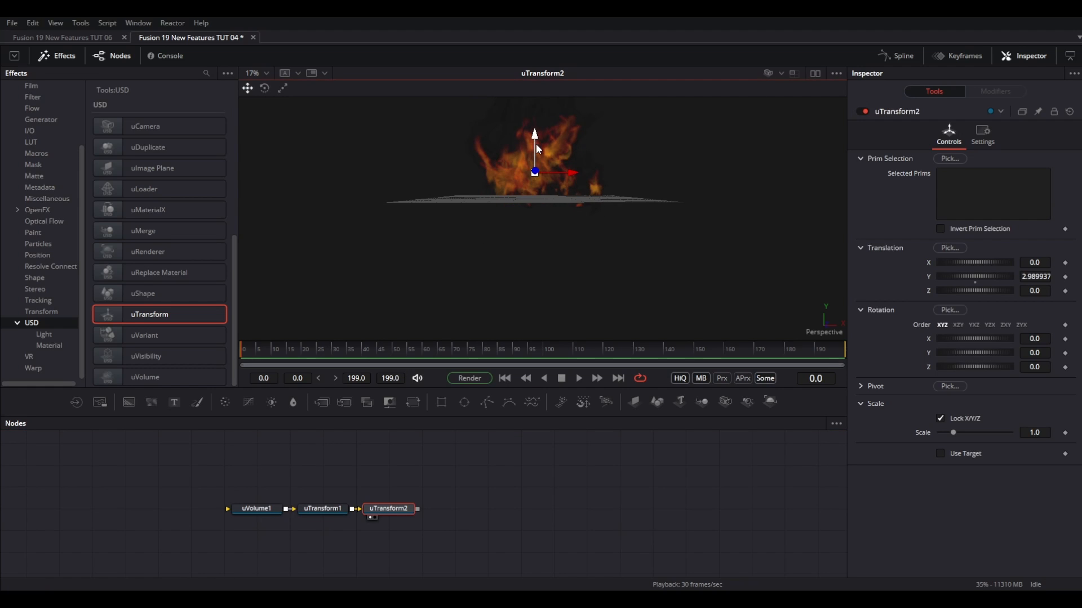
Review uTransform1's values and play back the burning campfire to check it.
click(321, 508)
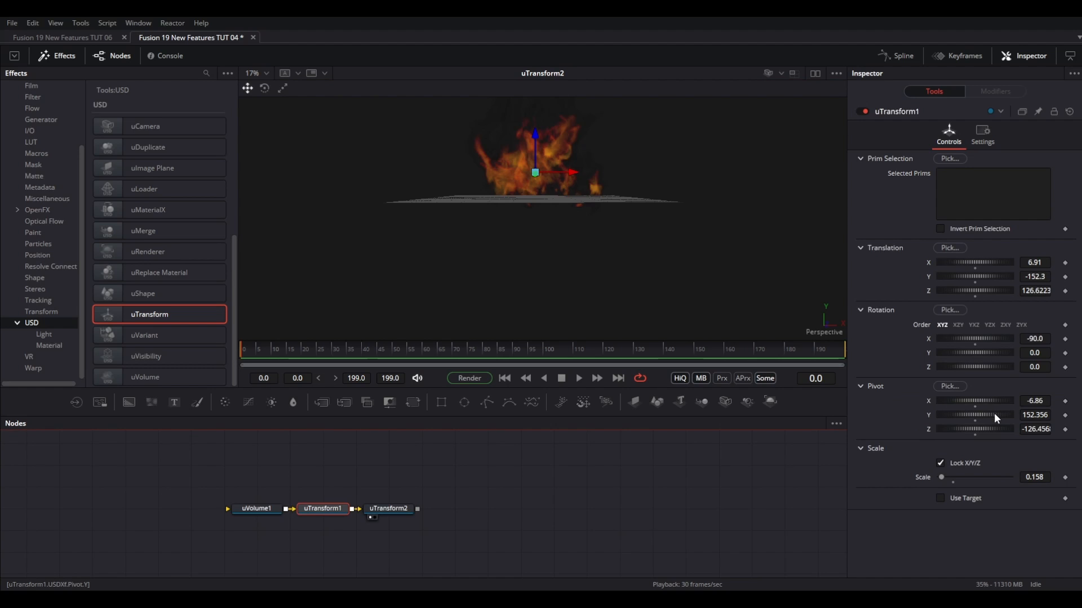
click(389, 508)
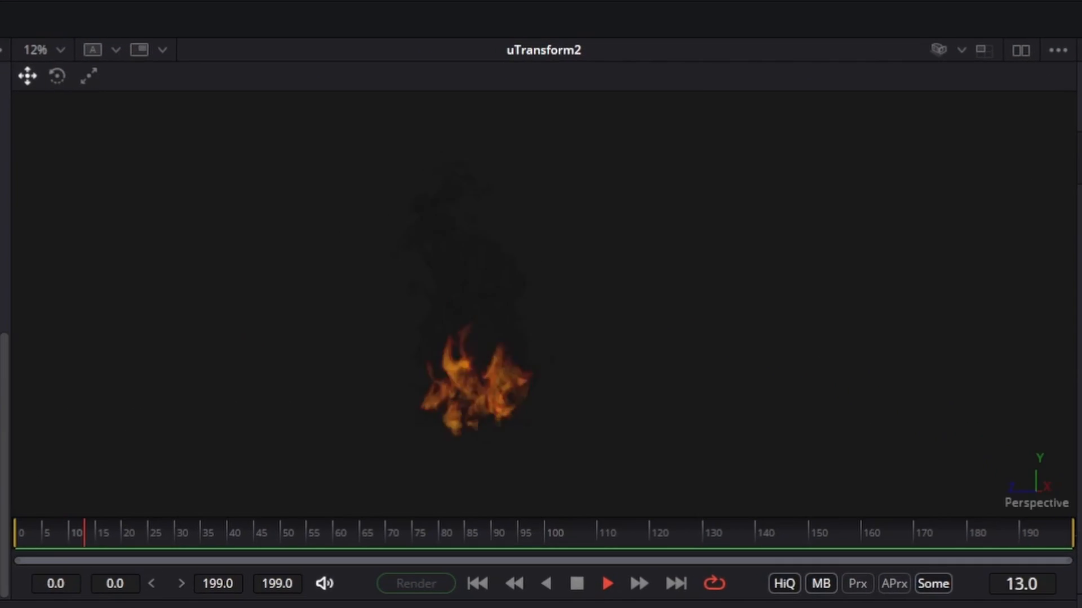
click(606, 582)
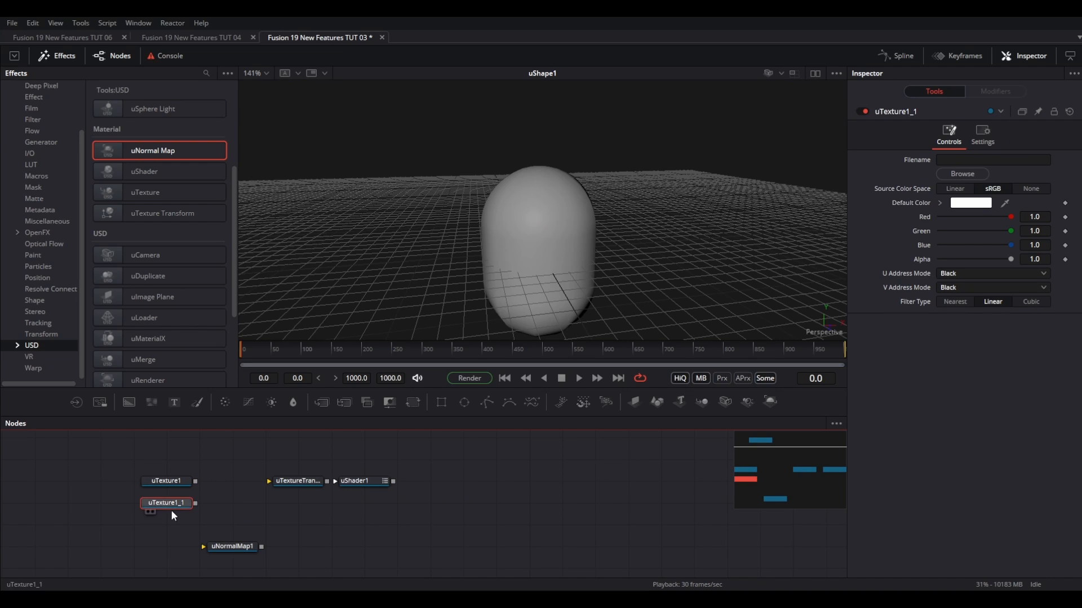
Select the bark texture loaders and route their texture transforms toward uShader1.
click(296, 481)
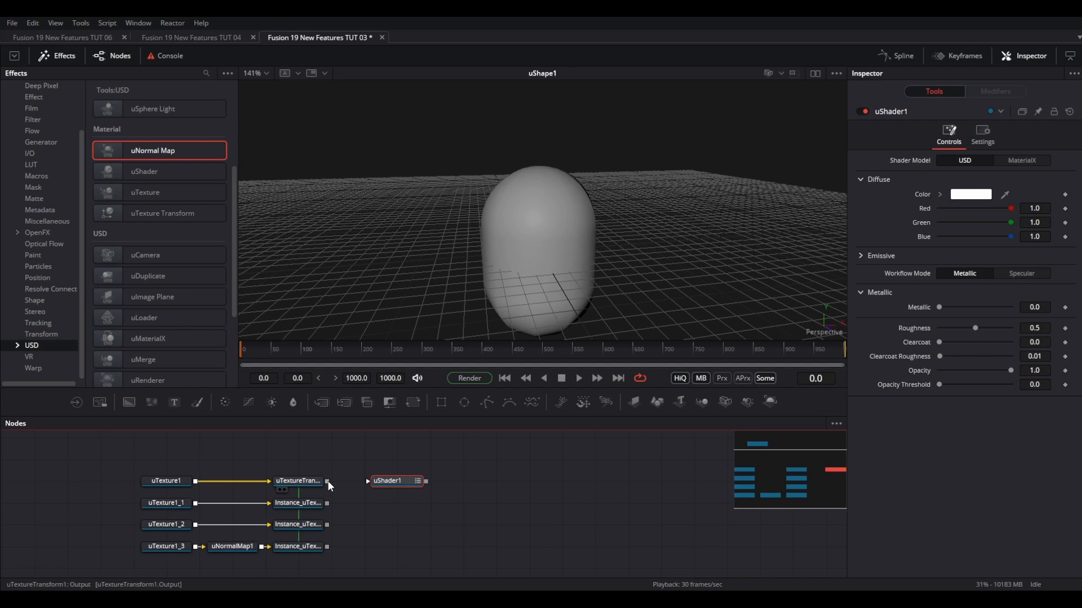
click(165, 481)
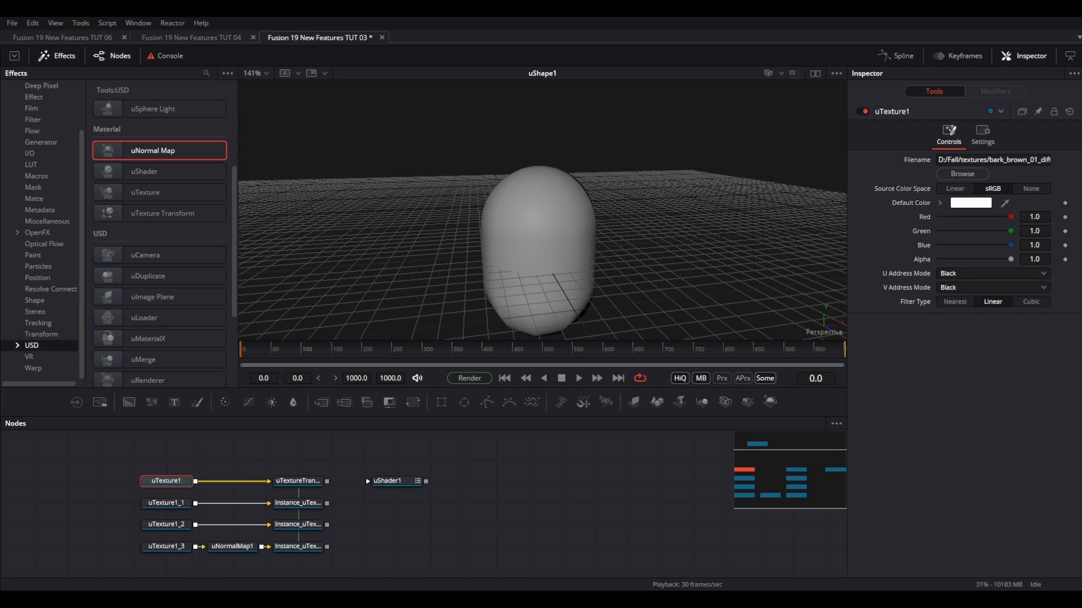
click(164, 524)
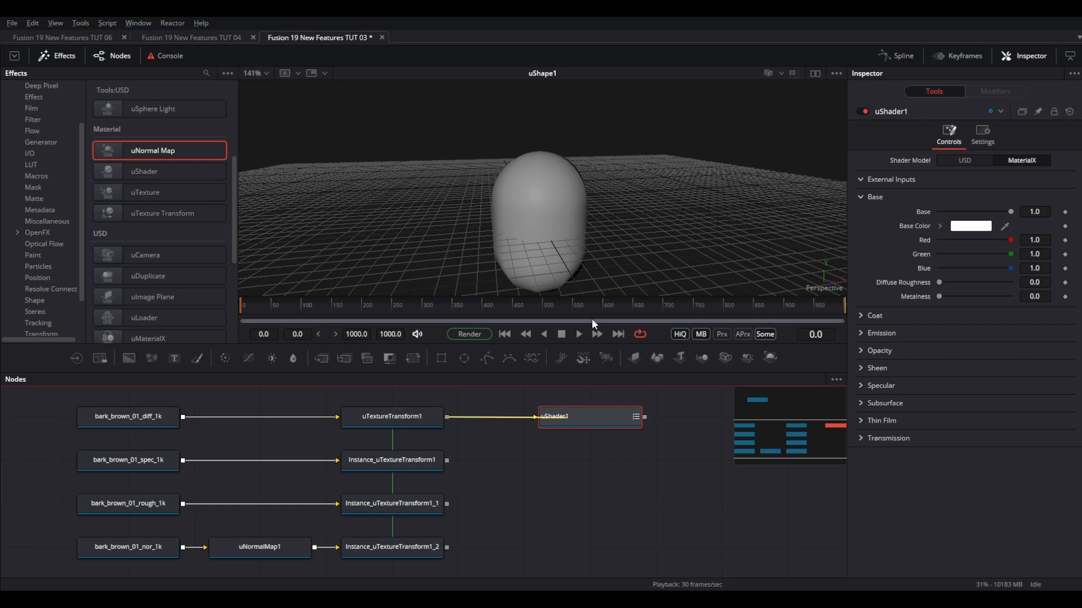
Plug the specular bark texture transform into uShader1's input and review the shader.
drag(446, 459, 538, 416)
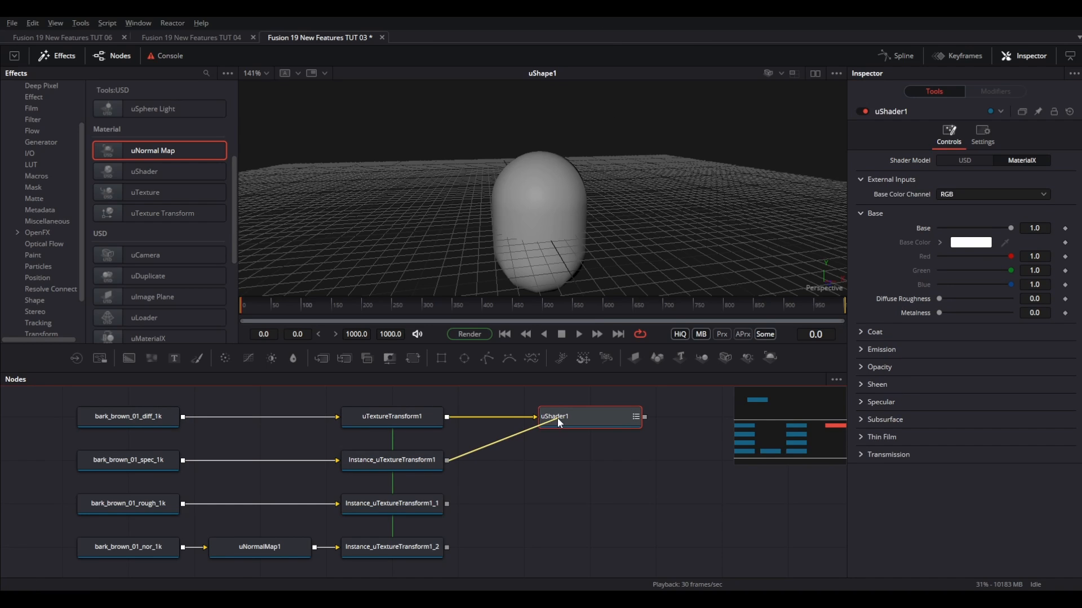
click(391, 503)
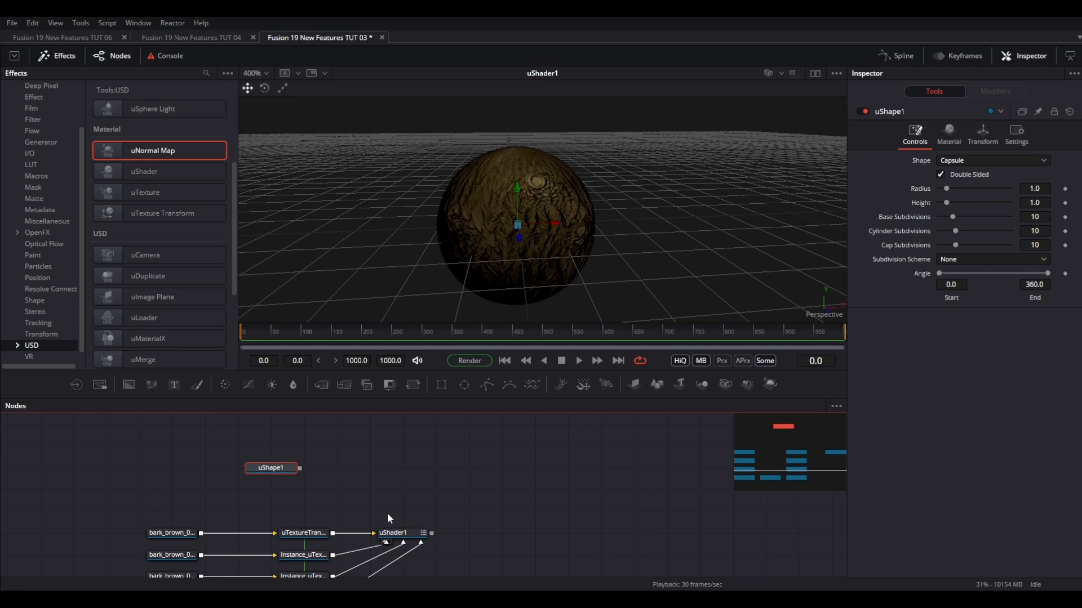
mouse_move(413, 525)
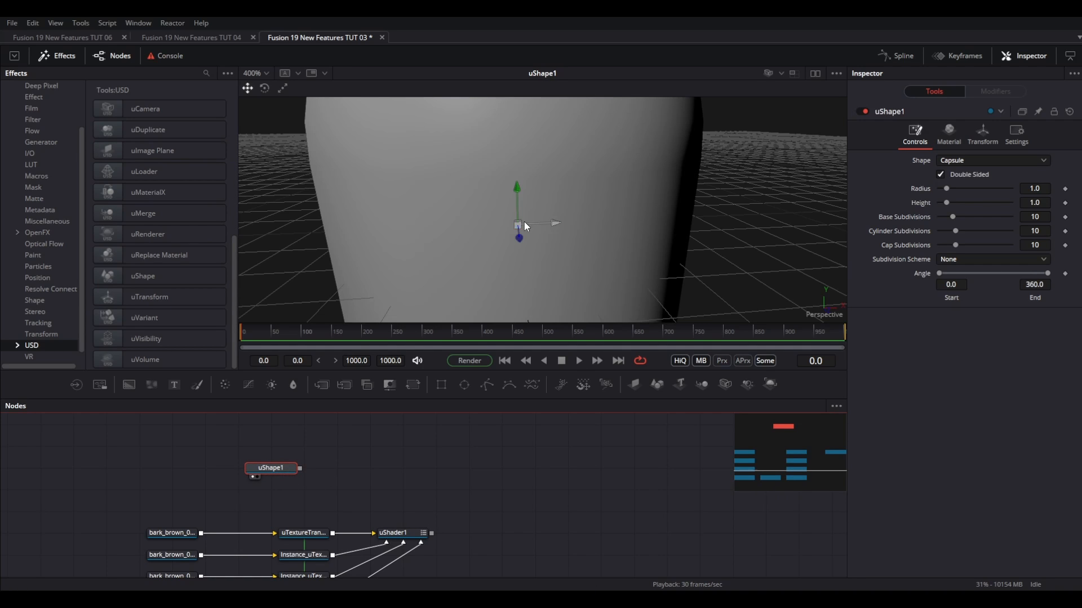
scroll(down, 3)
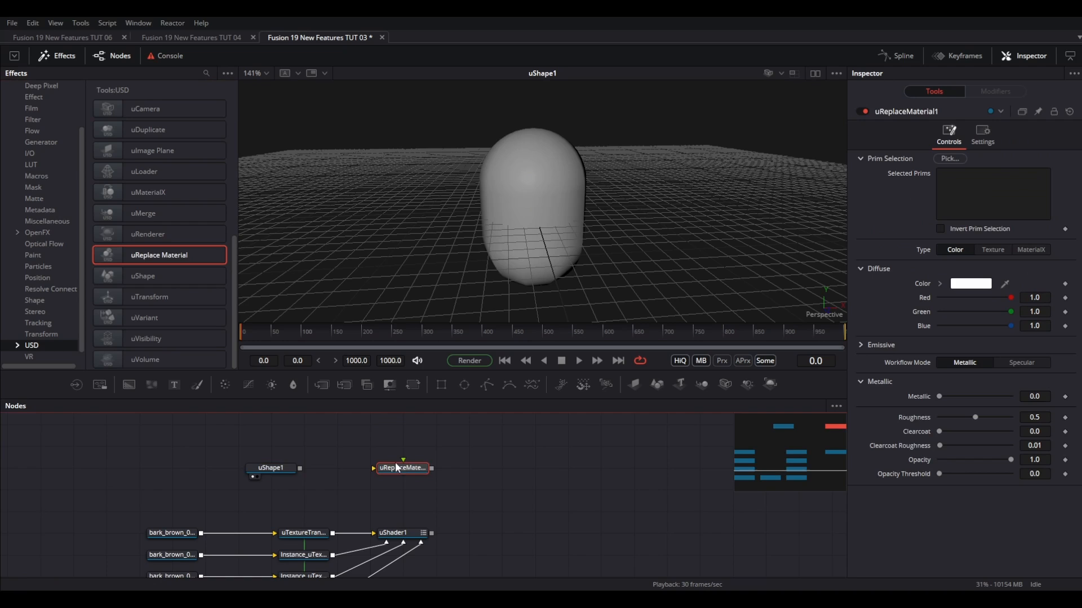
Connect the capsule shape to the material replacement and inspect the bark texture nodes.
drag(300, 468, 374, 467)
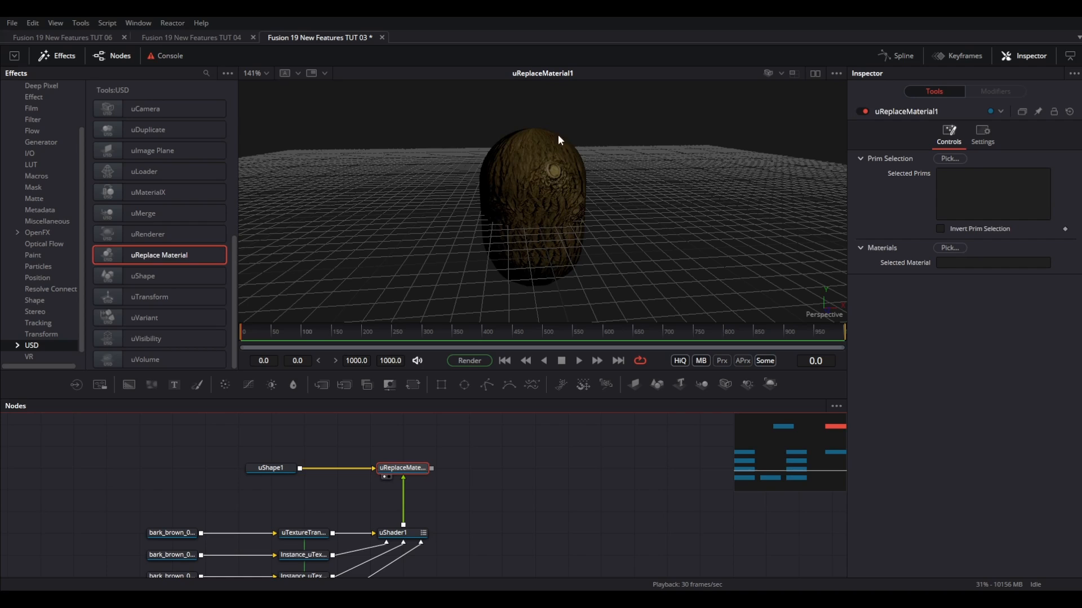
click(303, 533)
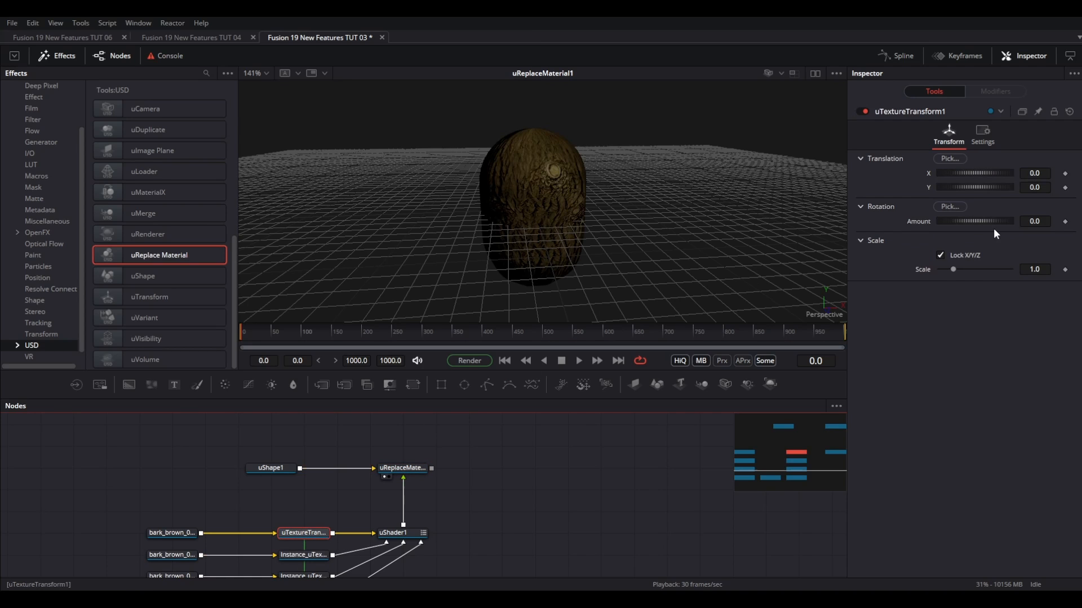
click(186, 512)
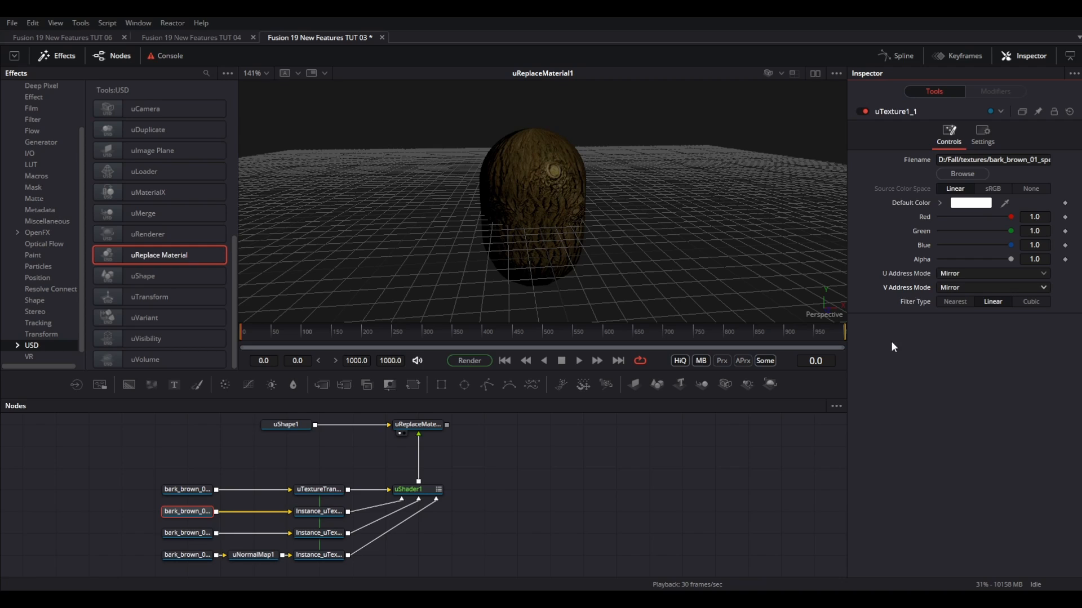
click(187, 533)
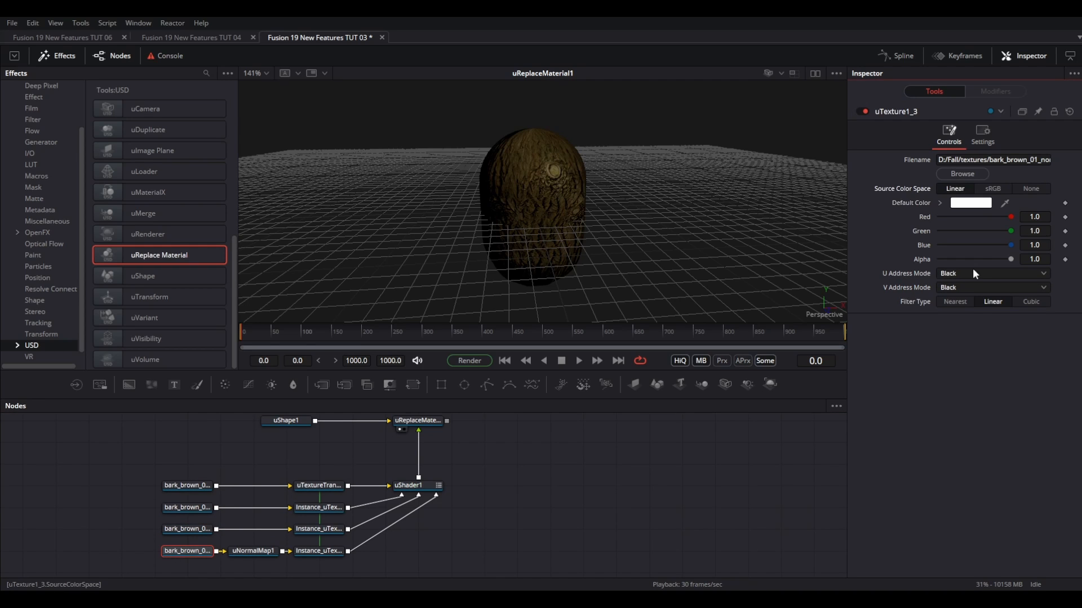
Unlock per-axis scaling on uTextureTransform1 and set its Scale to 3.0.
click(319, 484)
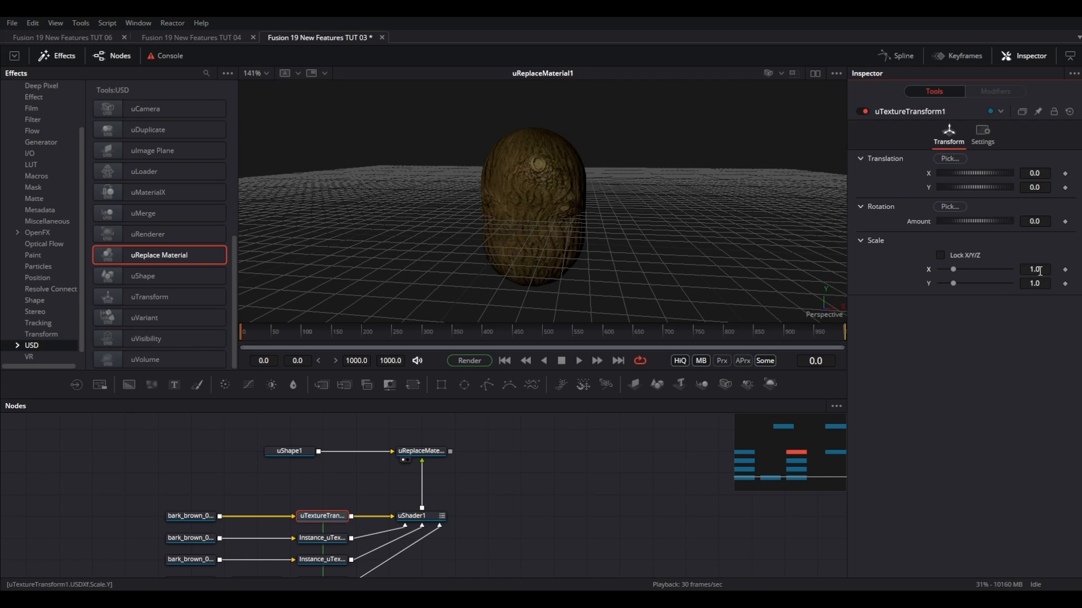
text(3.0)
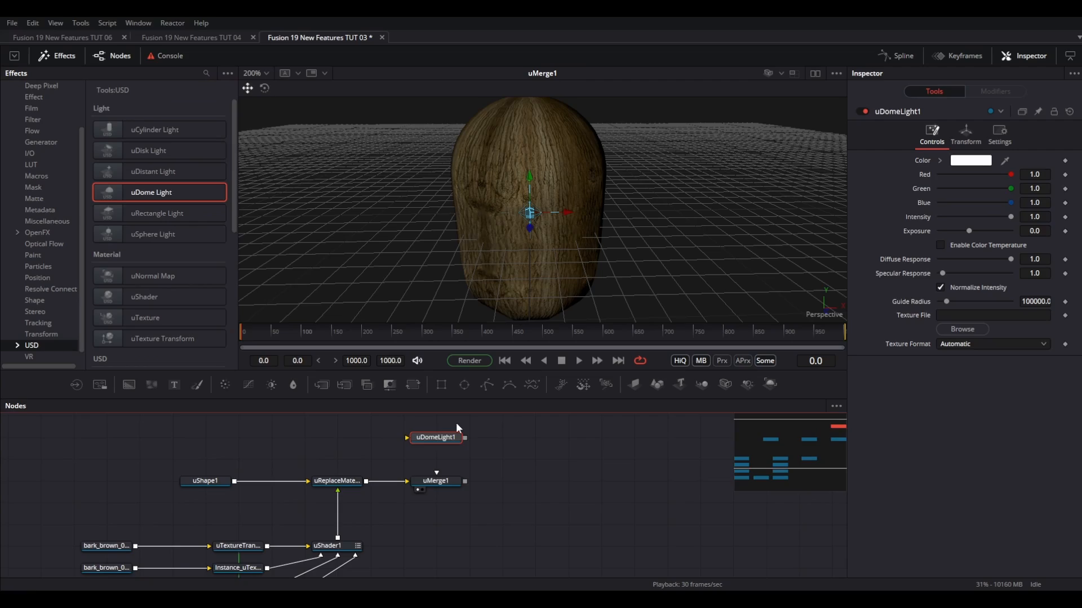
click(435, 481)
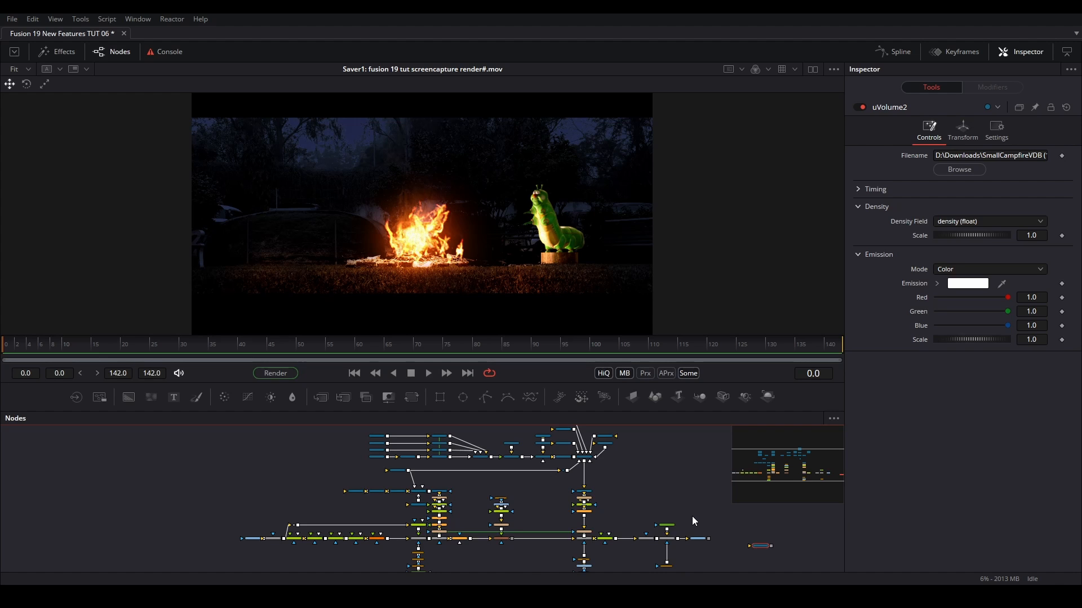
mouse_move(664, 523)
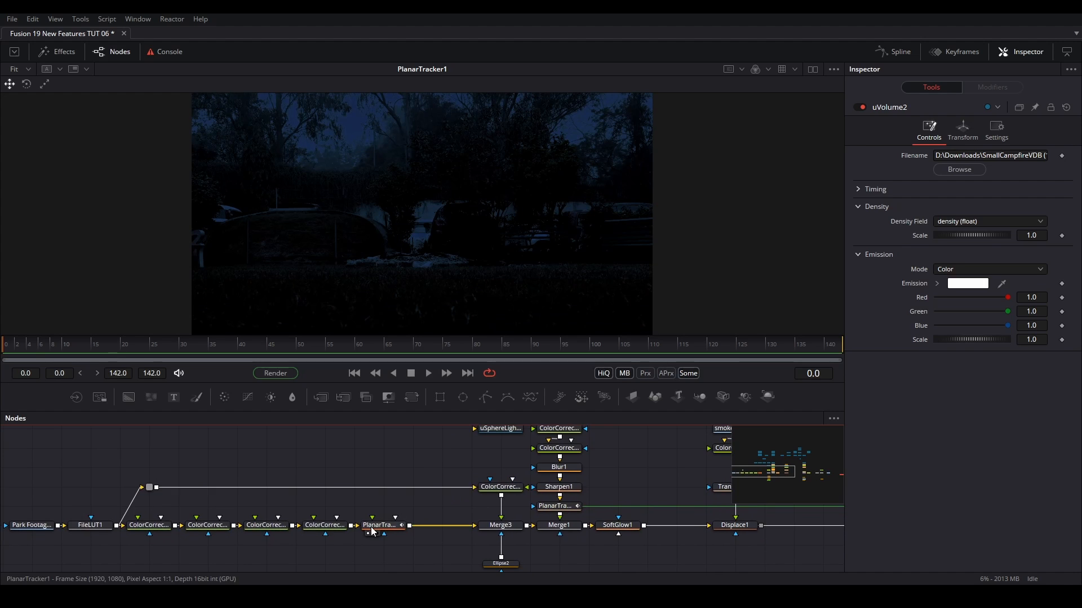
Load PlanarTracker1's settings into the Inspector.
click(382, 526)
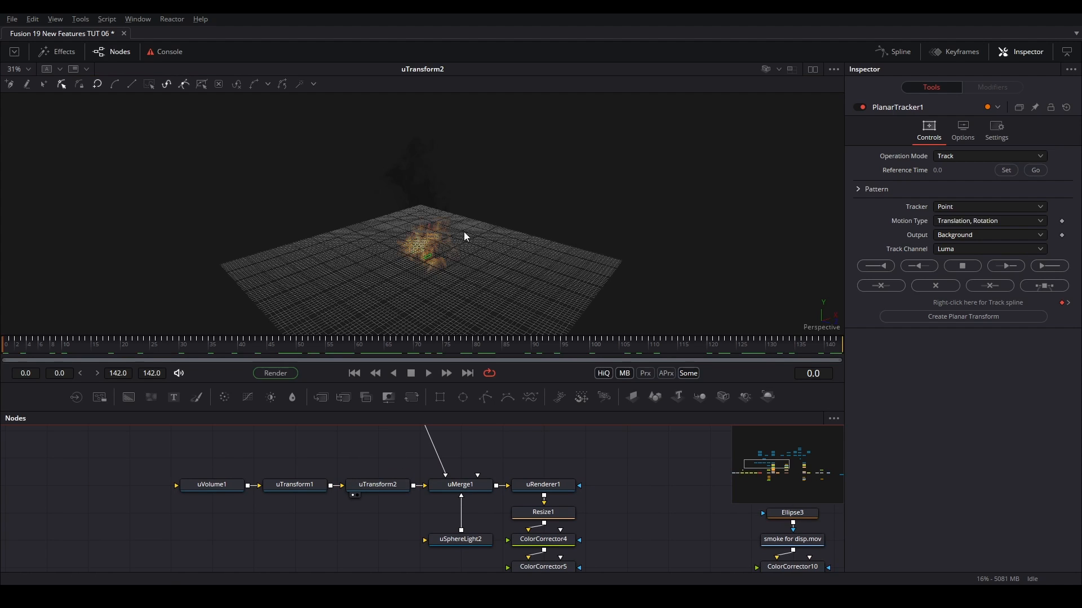
Check uRenderer1's resolution, the sharpened fire, PlanarTransform1, then Merge3's footage with embers.
click(460, 539)
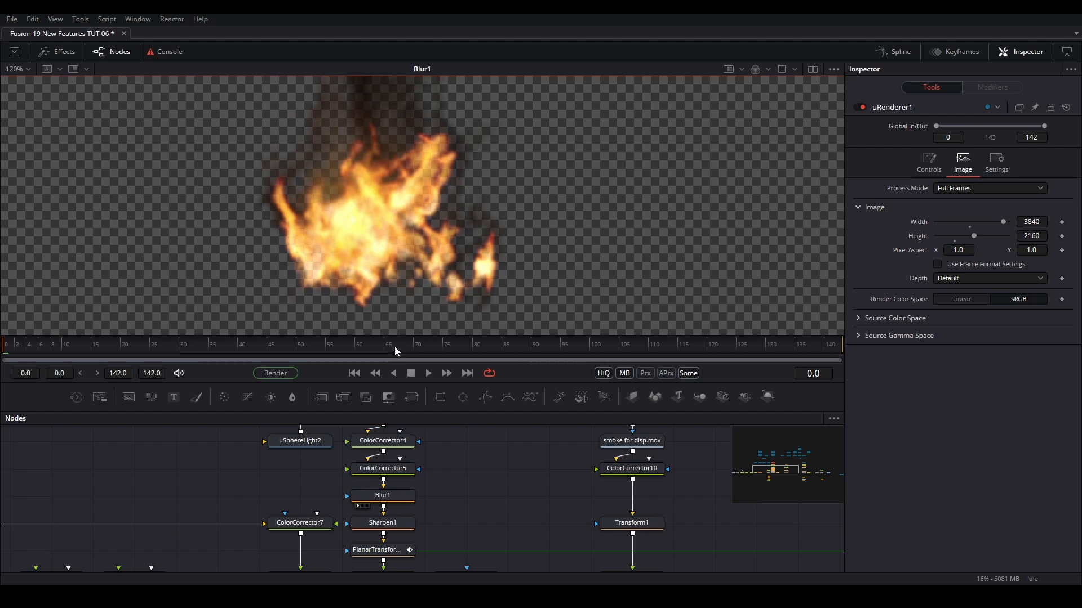
click(382, 522)
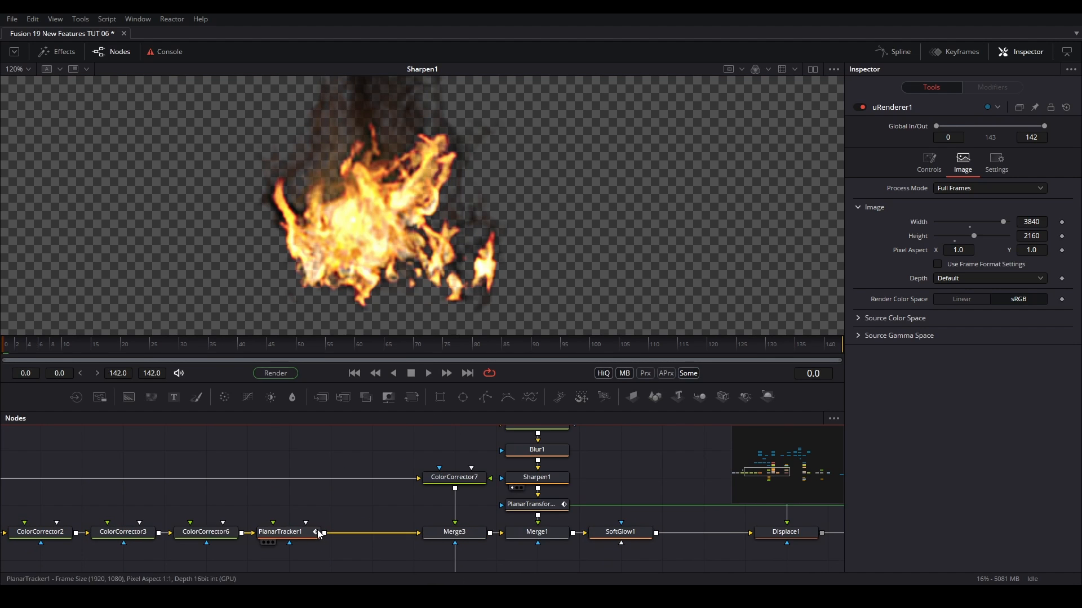
click(535, 505)
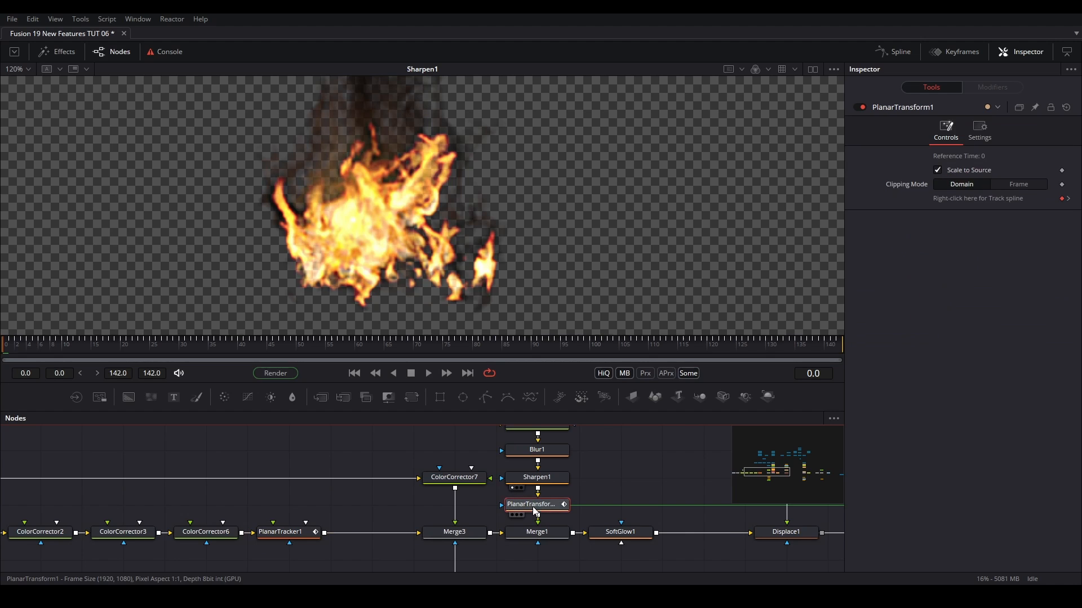
click(281, 531)
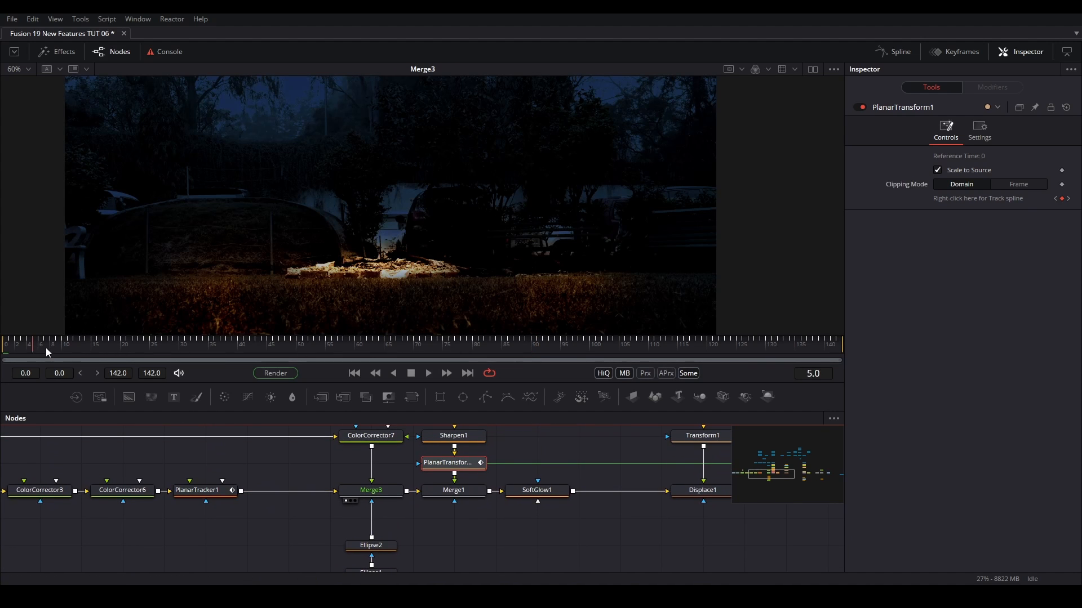
Jump to a later frame and view Displace1's heat-hazed campfire over the footage.
click(266, 346)
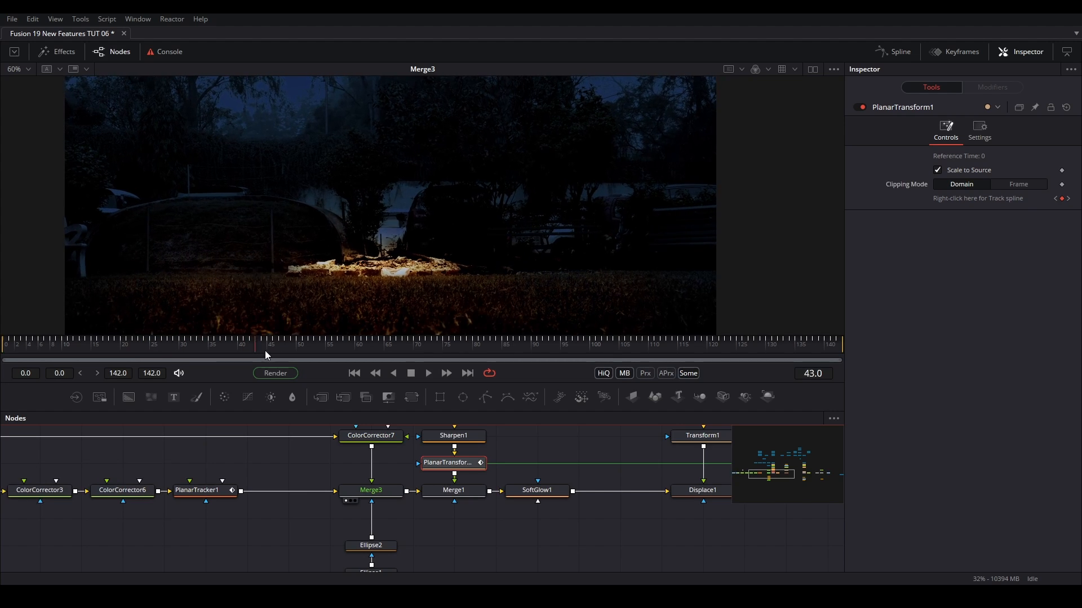
click(501, 343)
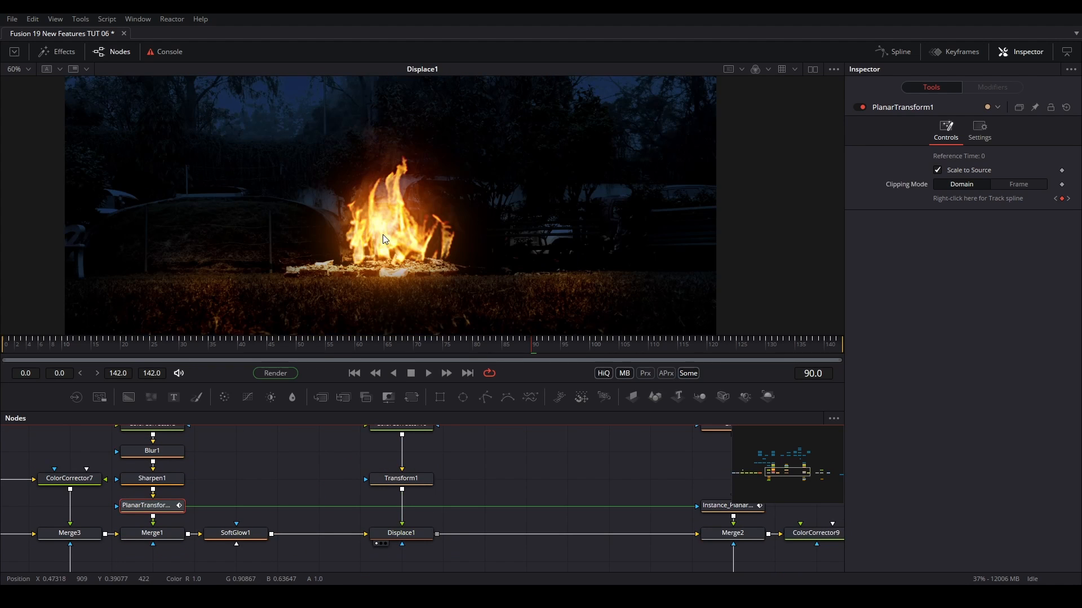
mouse_move(386, 239)
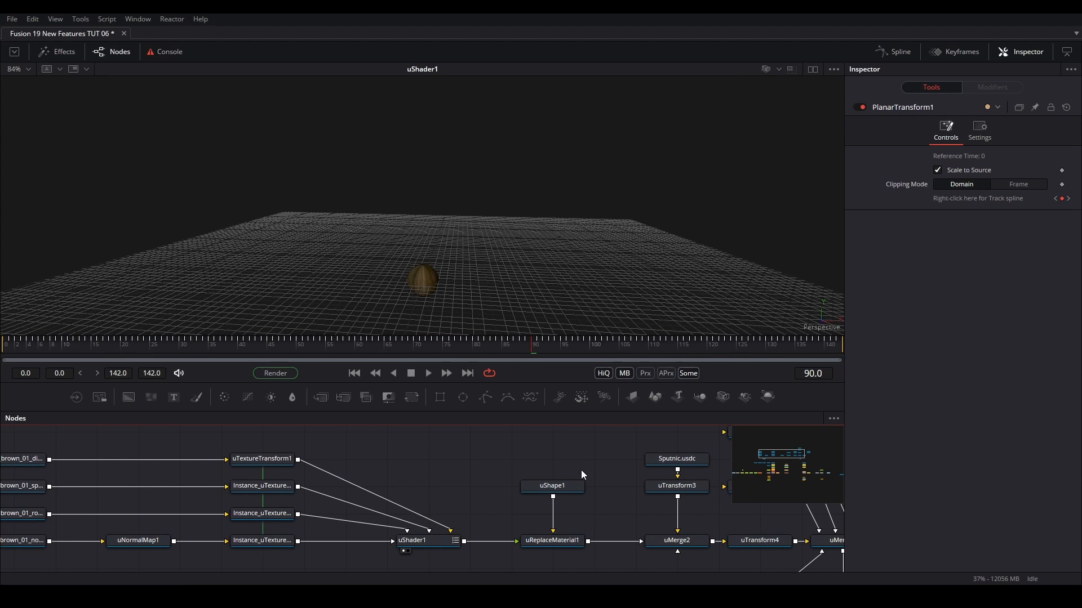
Inspect the stump shader, then raise uSphereLight1_1's Intensity to about 0.79.
click(551, 486)
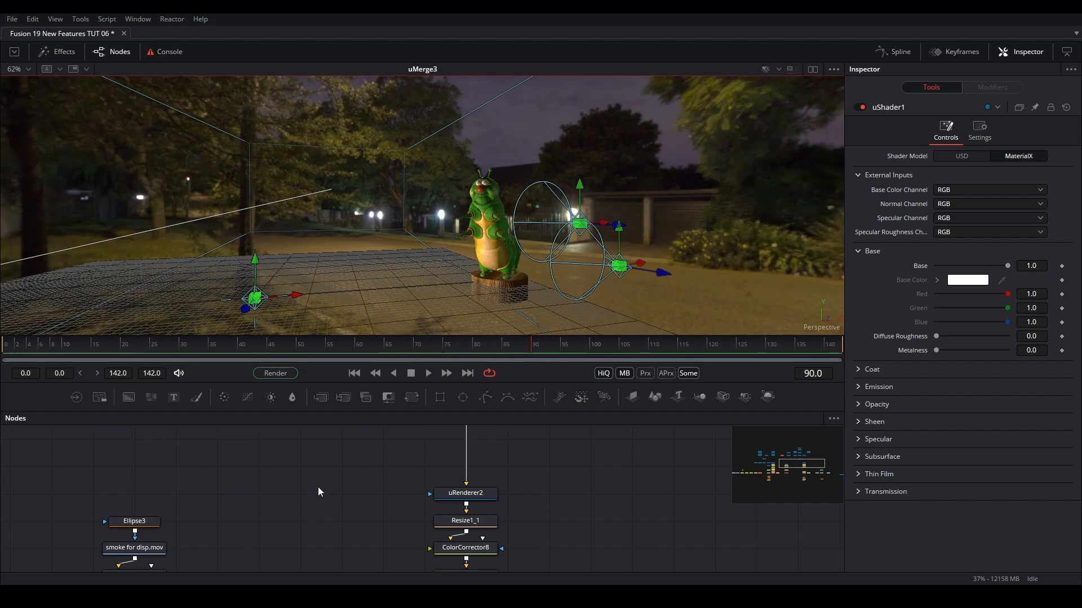
click(382, 489)
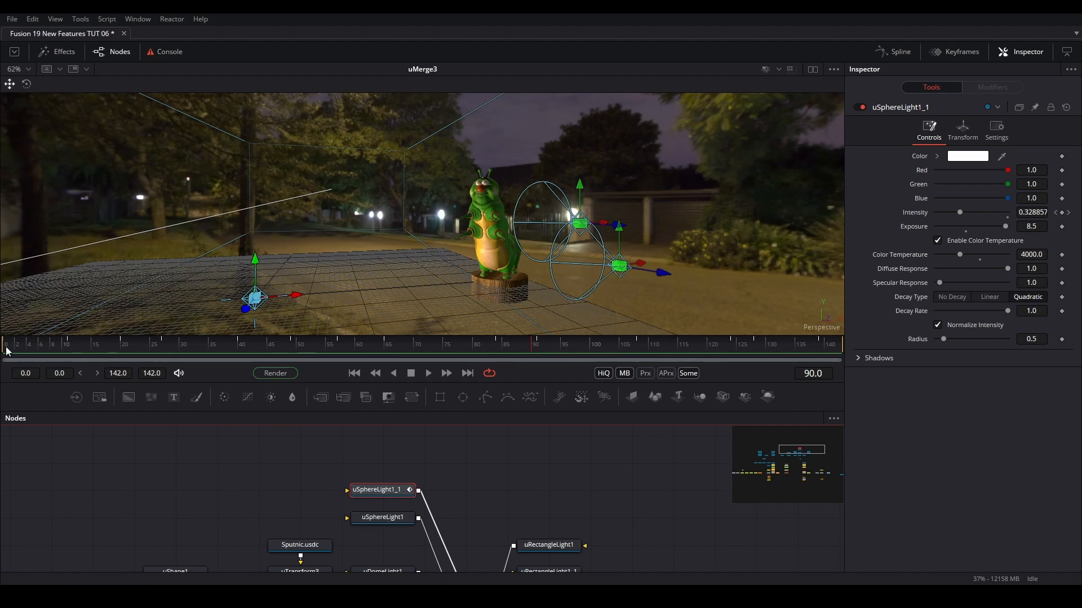
drag(959, 212, 992, 212)
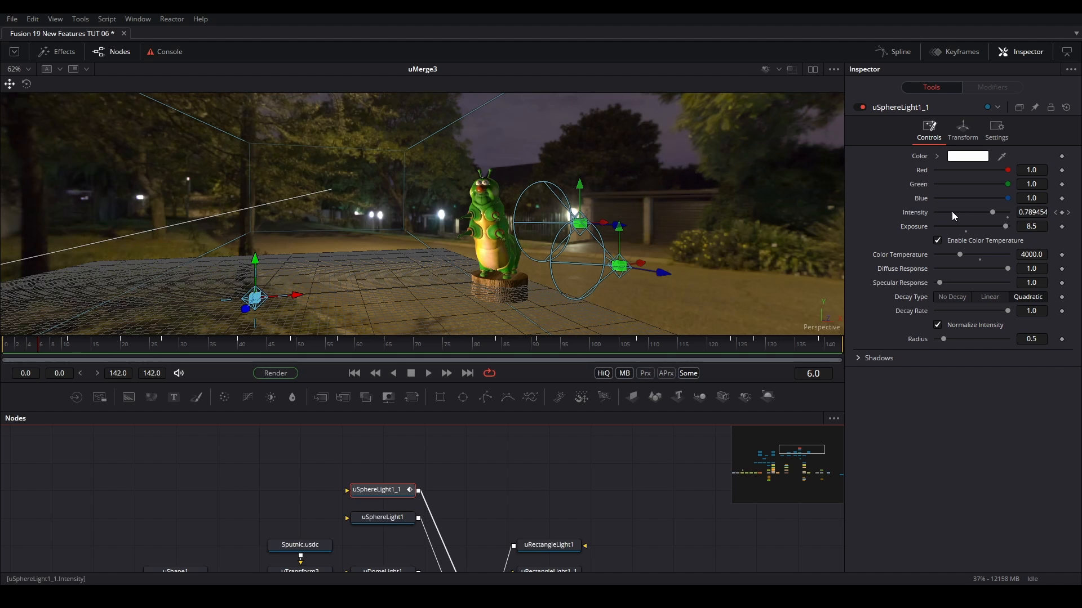